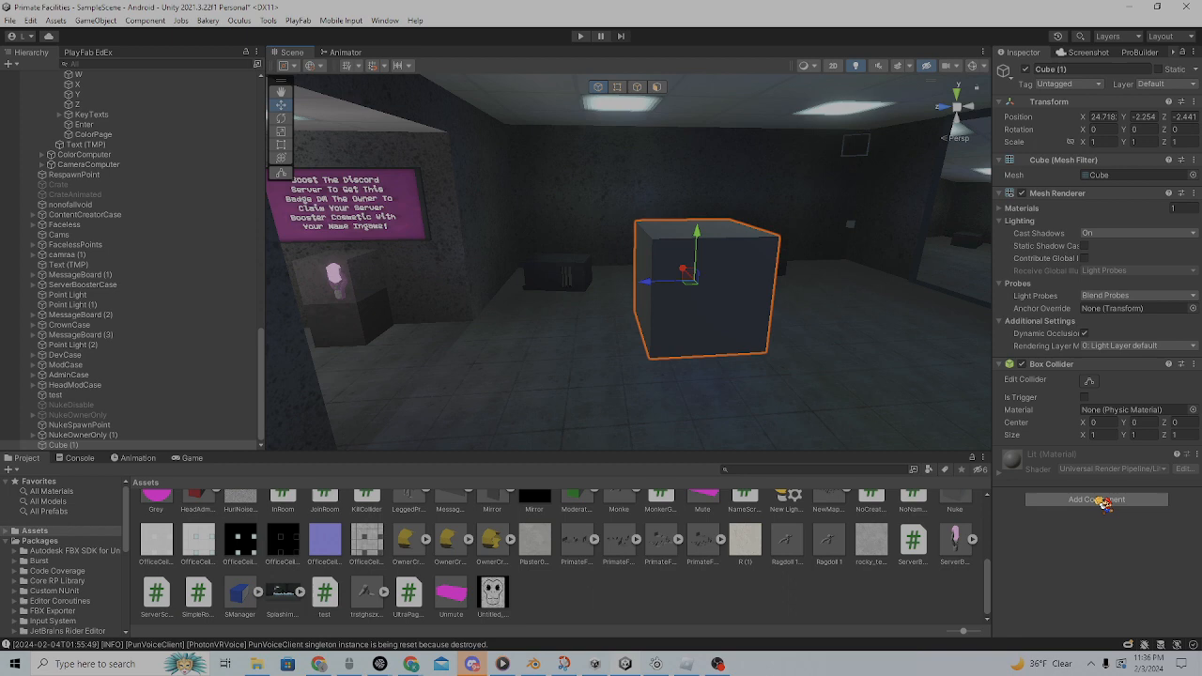
Step: Attach the Enable Disable script to the scaled-down Cube (1) via Add Component
click(1097, 499)
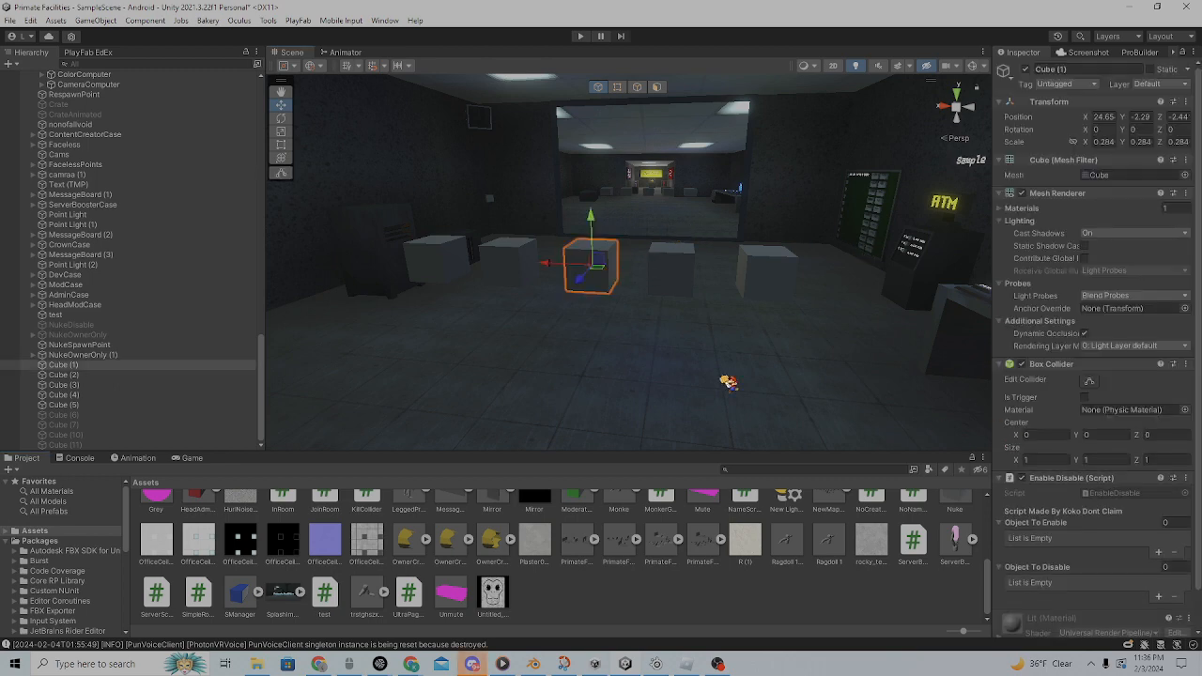
Step: Select Cube (2)–Cube (11) and remove their Enable Disable component
click(62, 394)
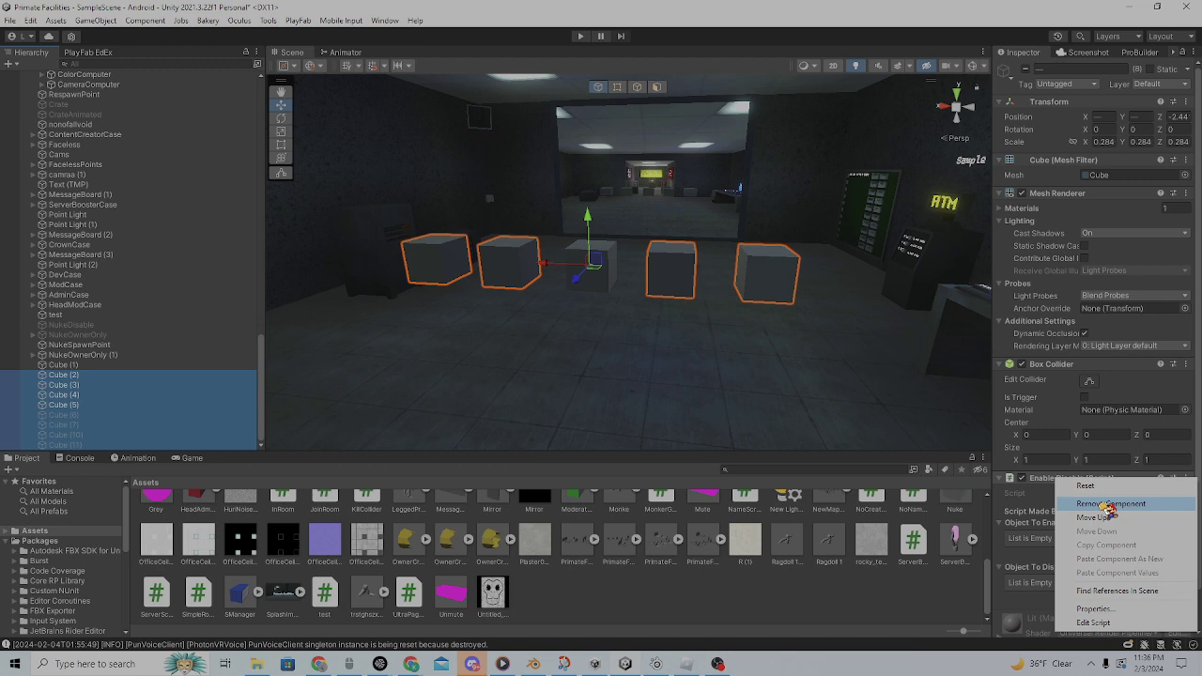
click(1110, 504)
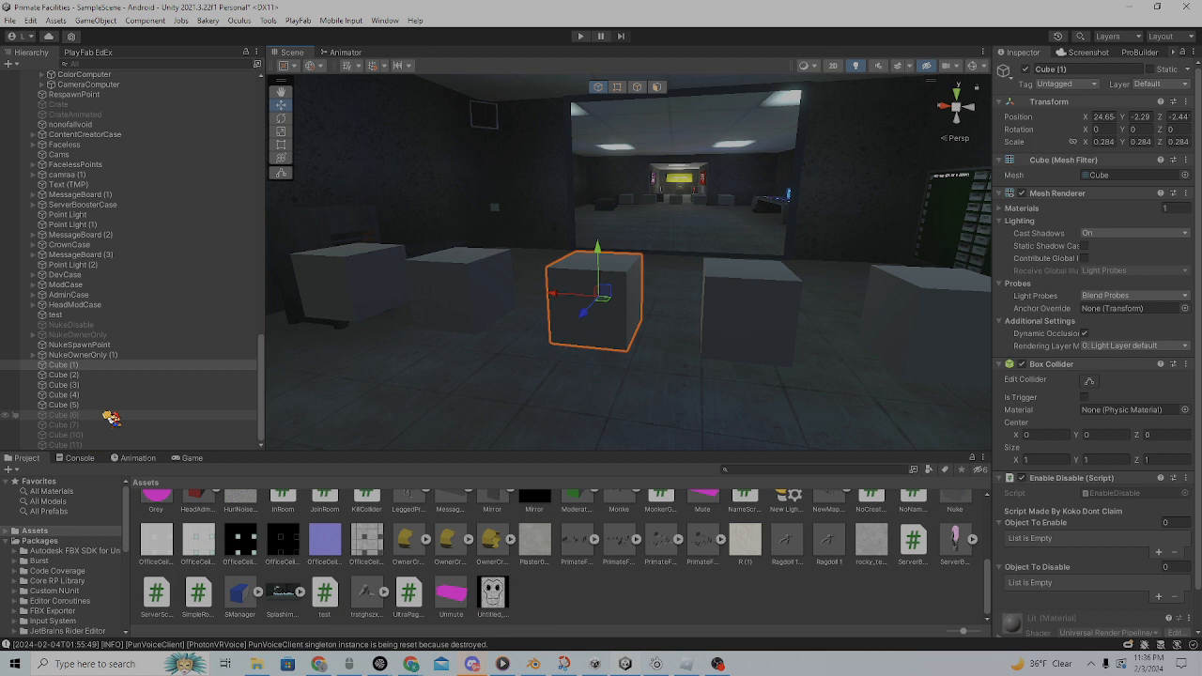
Step: Make Cube (1)'s collider a trigger; fill enable list (Cubes 6, 7, 10, 11) and disable list
click(1168, 524)
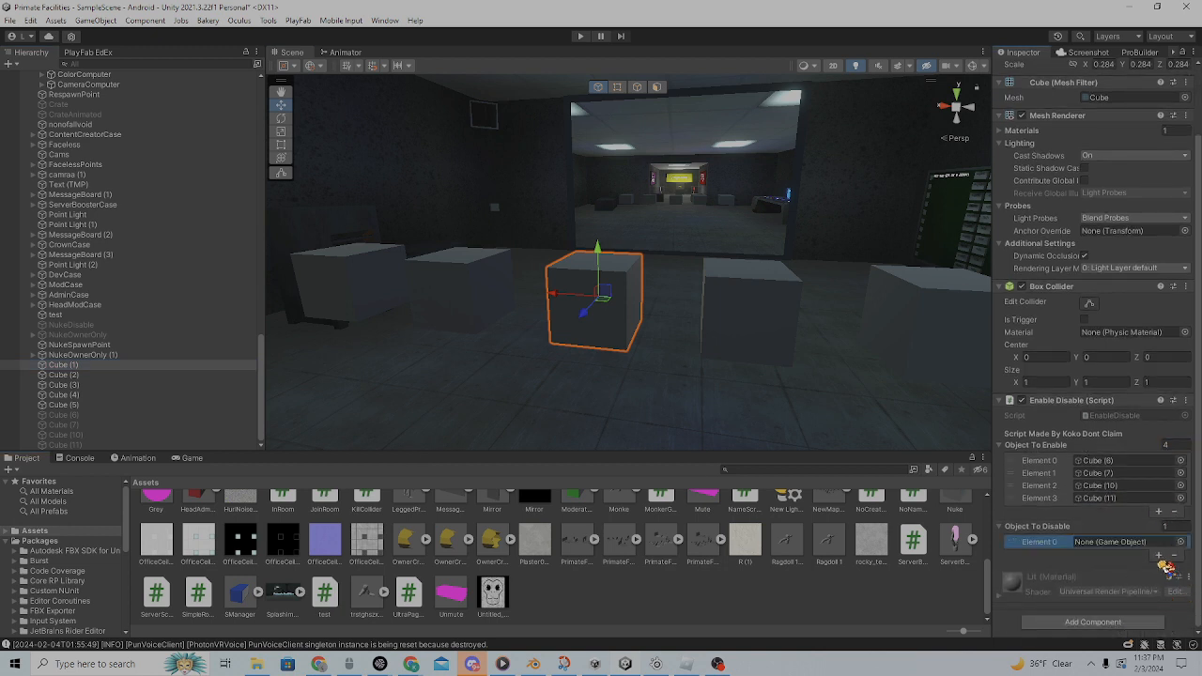
click(1162, 512)
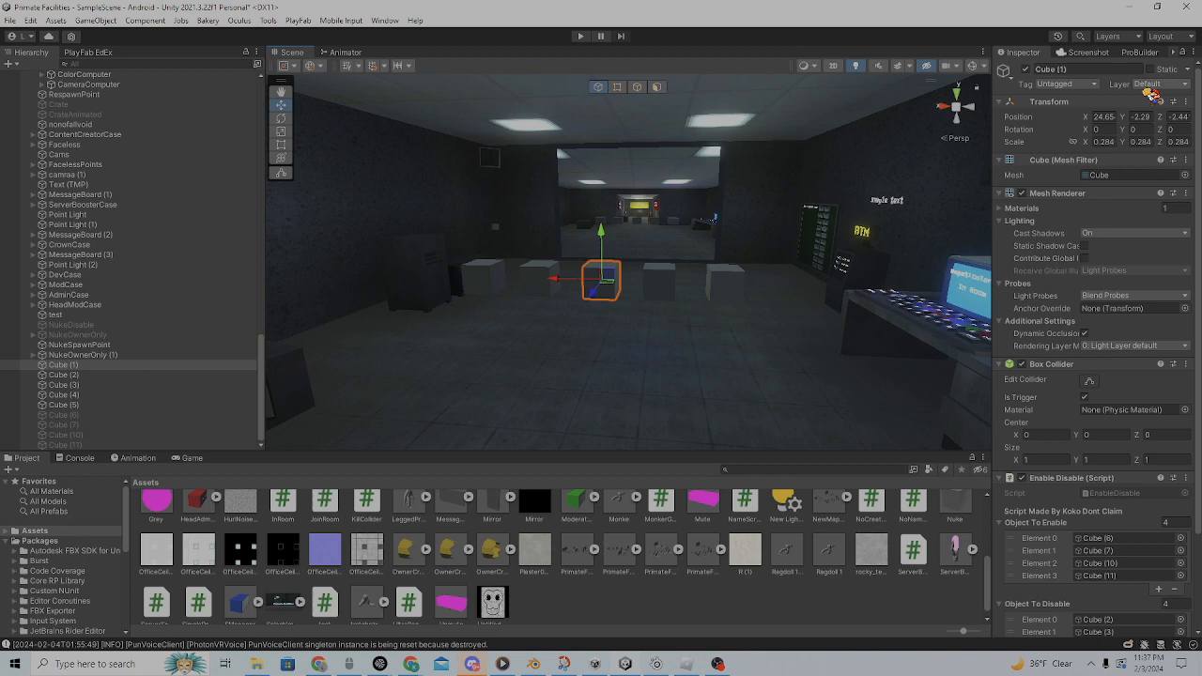
Step: Enter play mode and wait for the script assemblies to reload
click(1156, 83)
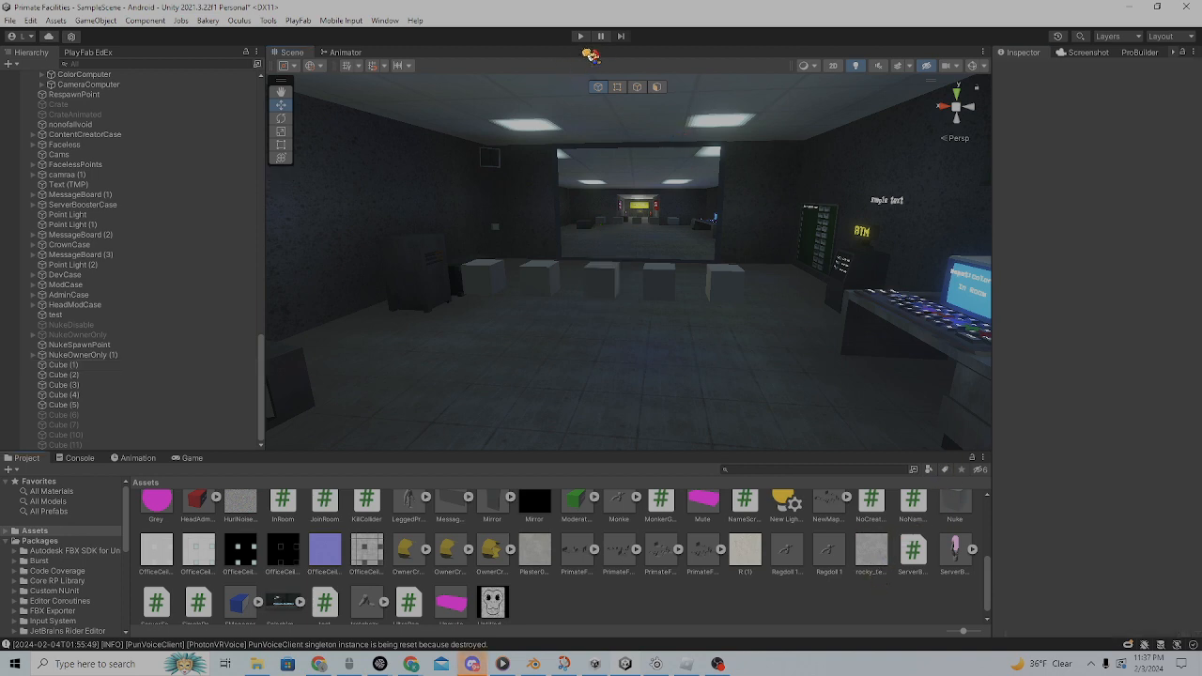
click(580, 35)
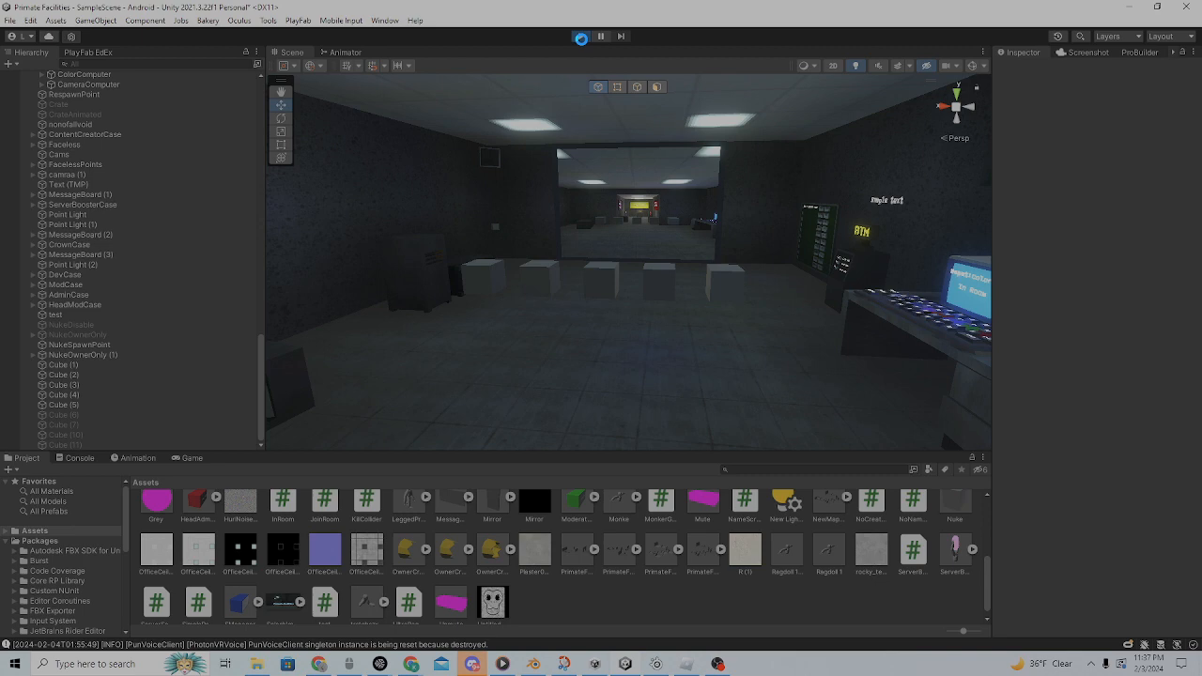
click(579, 36)
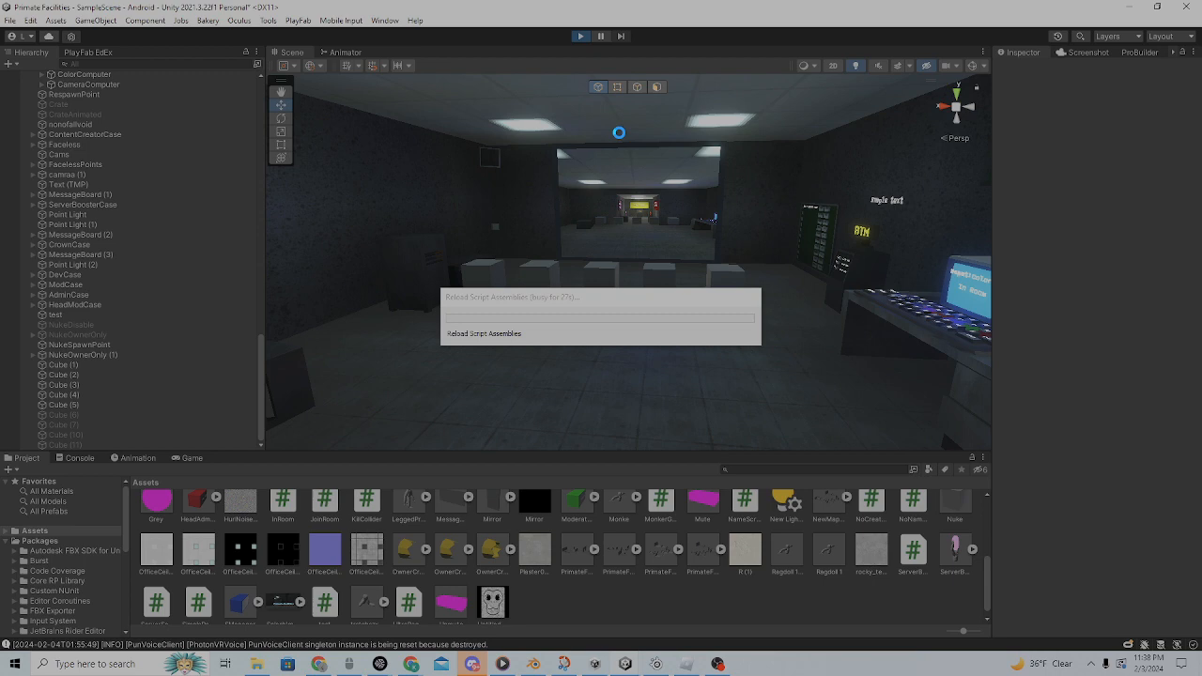
mouse_move(651, 340)
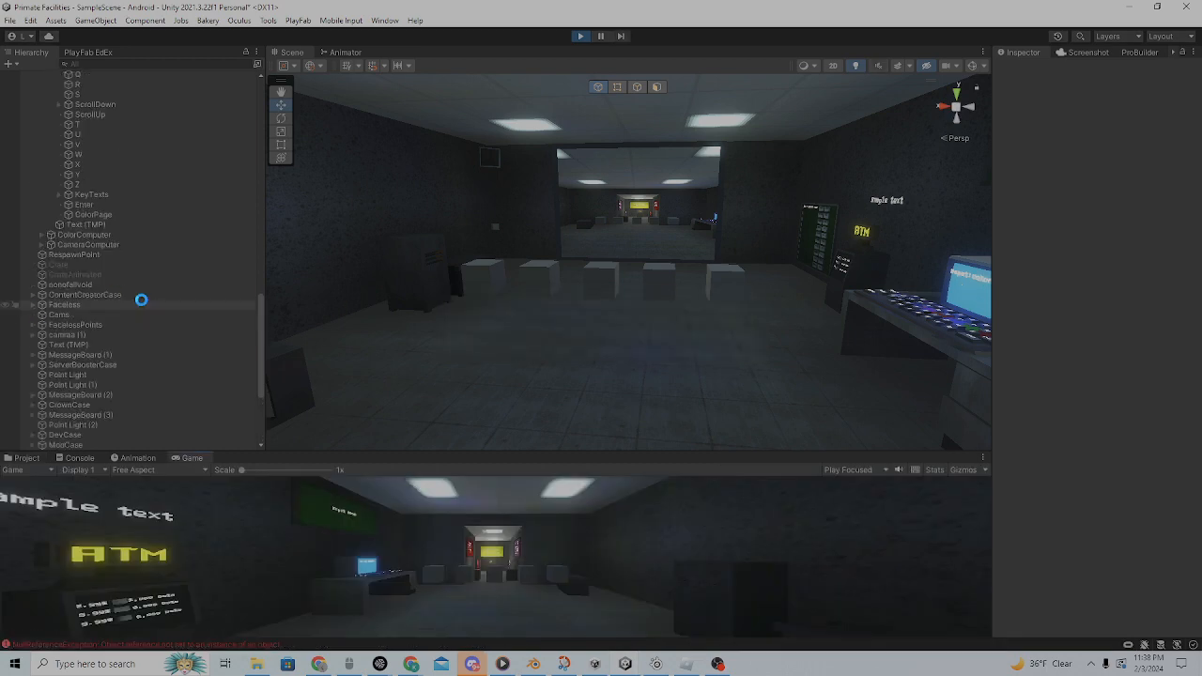
Step: Find and select GorillaPlayer in the Hierarchy to move it onto Cube (1)
click(88, 275)
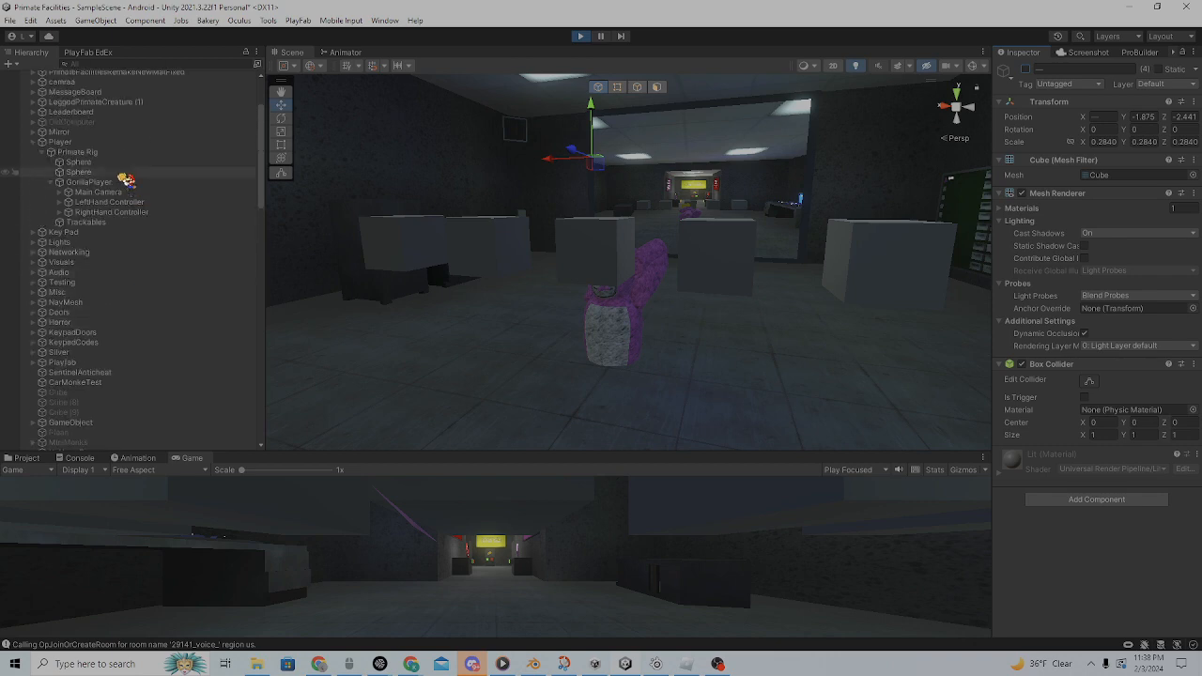
click(90, 181)
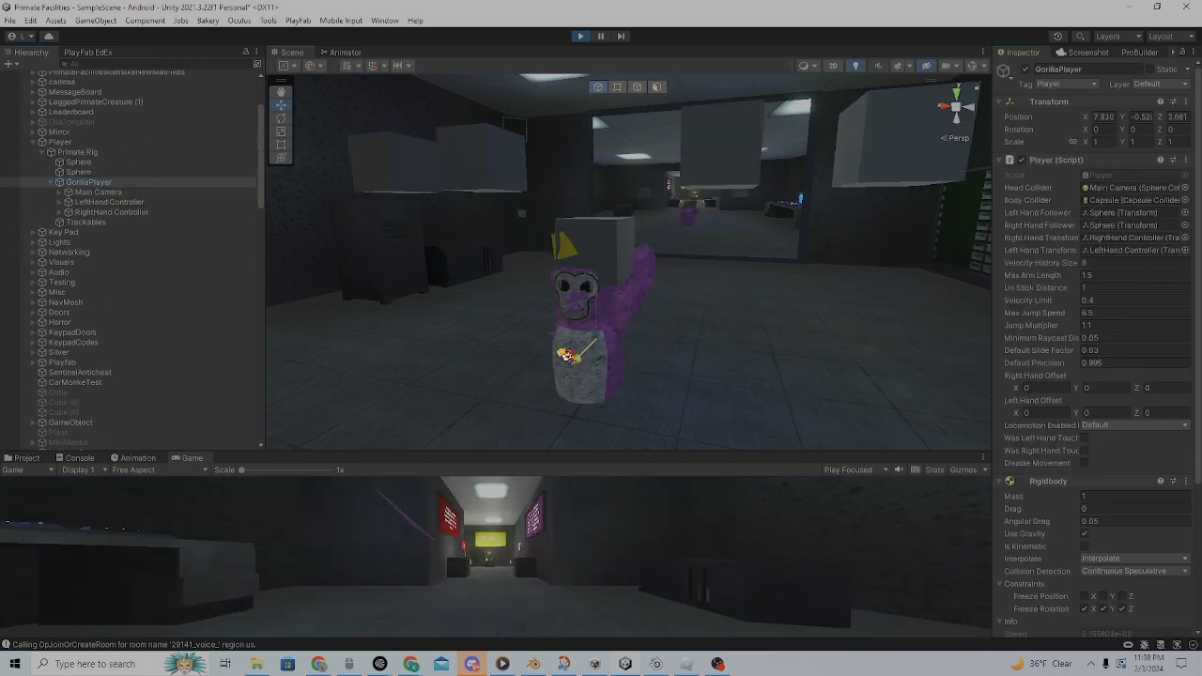